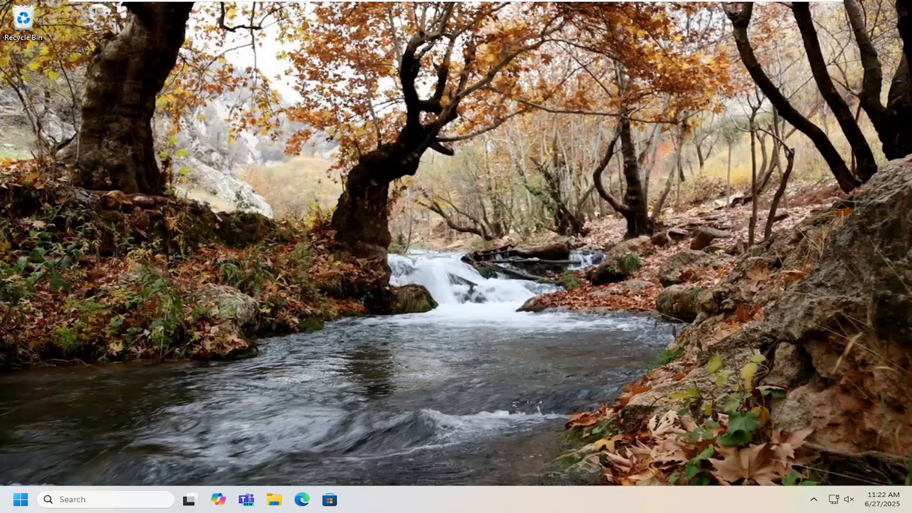
Launch Microsoft Edge from the taskbar to show the Google home page
{"action": "left_click", "coordinate": [303, 500]}
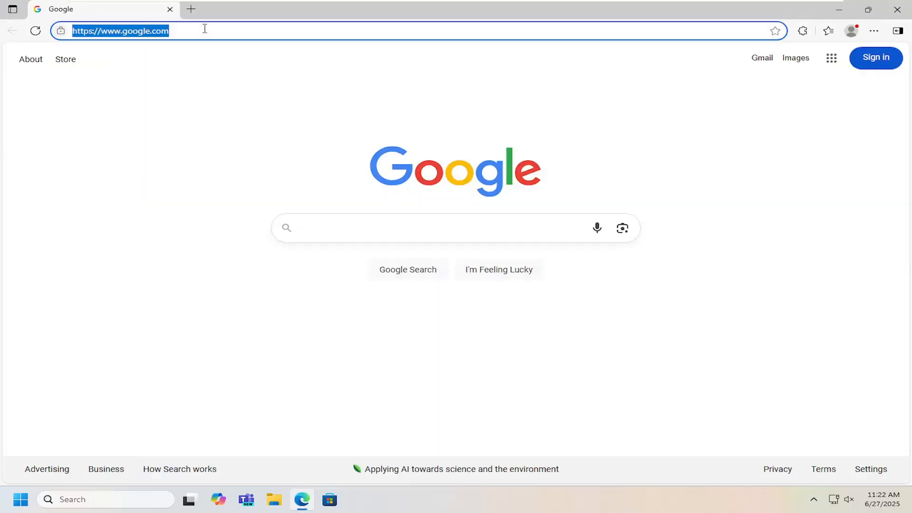
Search Google for 'hp deskjet 1112 support drivers'
{"action": "type", "text": "hp desk"}
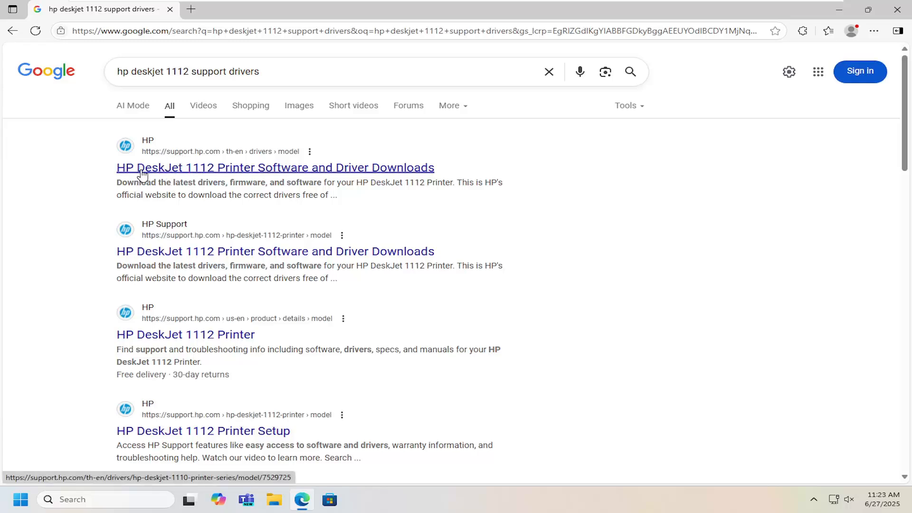
{"action": "mouse_move", "coordinate": [258, 180]}
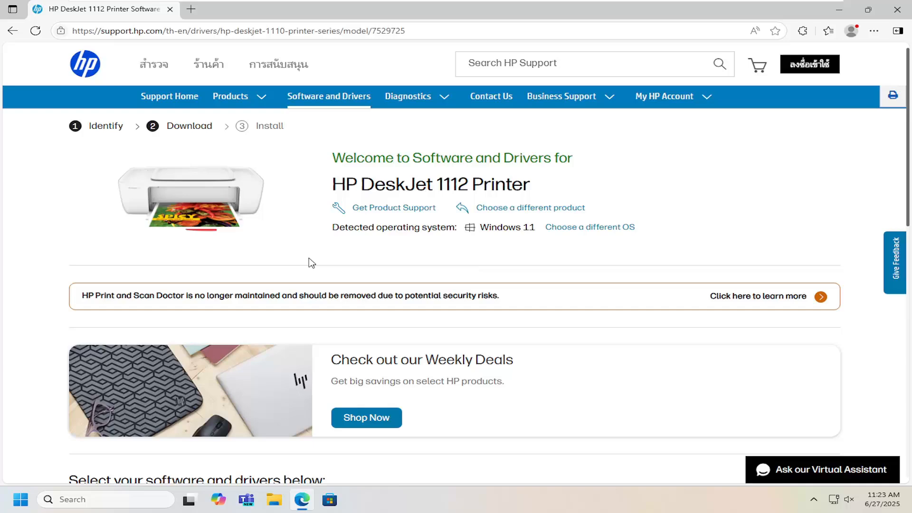
Download HP Easy Start Printer Setup Software from the DeskJet 1112 driver page
{"action": "scroll", "scroll_direction": "down", "scroll_amount": 3}
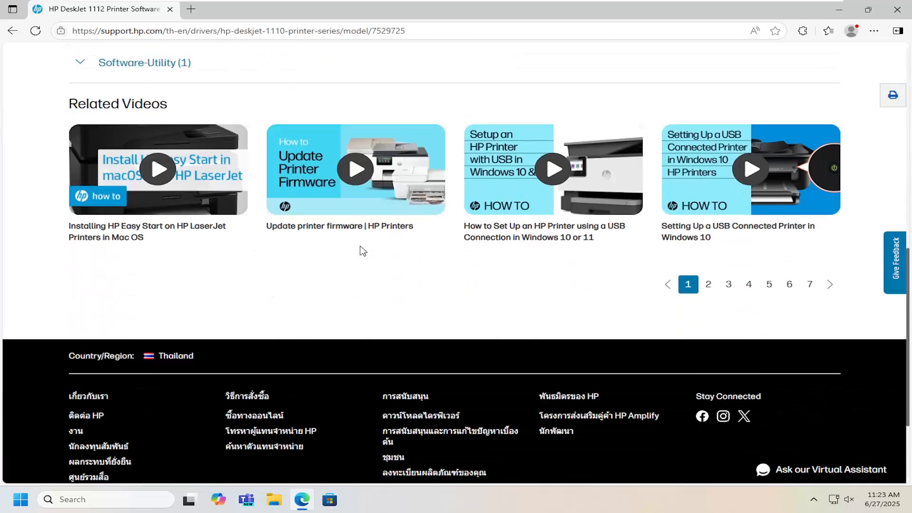
{"action": "scroll", "scroll_direction": "up", "scroll_amount": 3}
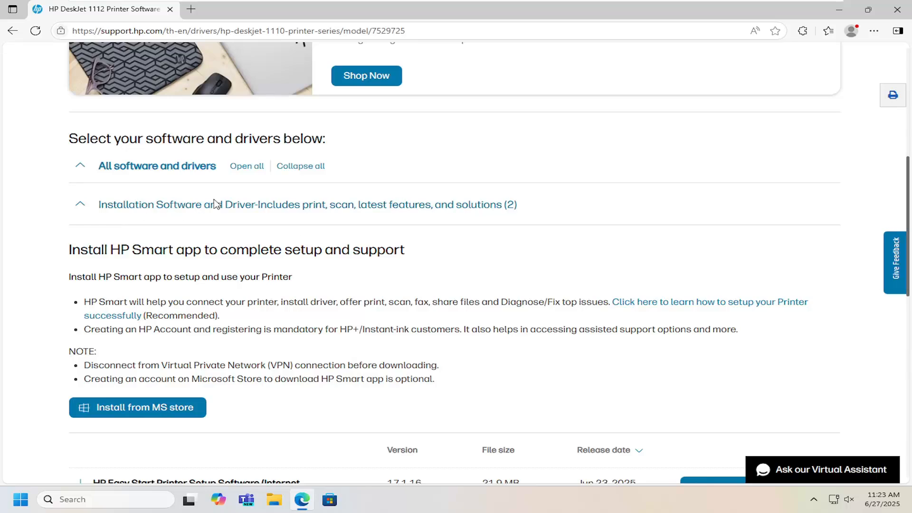
{"action": "scroll", "scroll_direction": "down", "scroll_amount": 3}
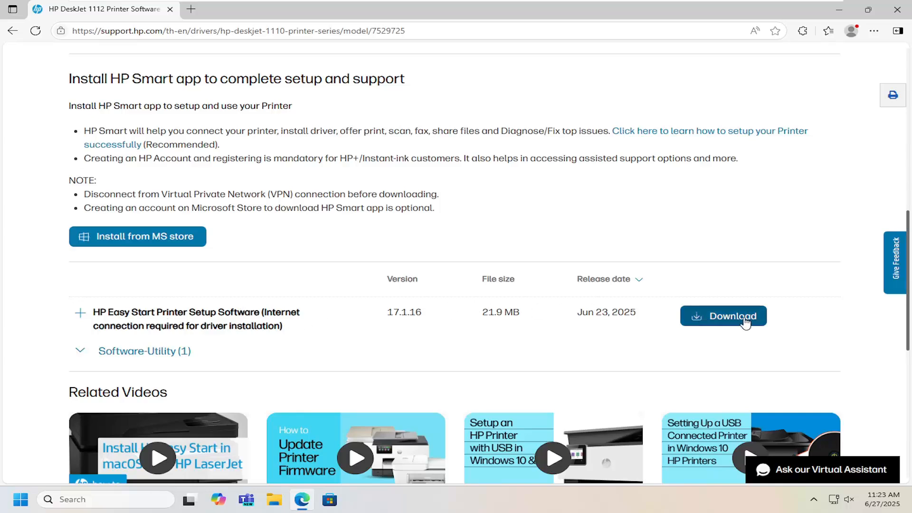
{"action": "left_click", "coordinate": [724, 316]}
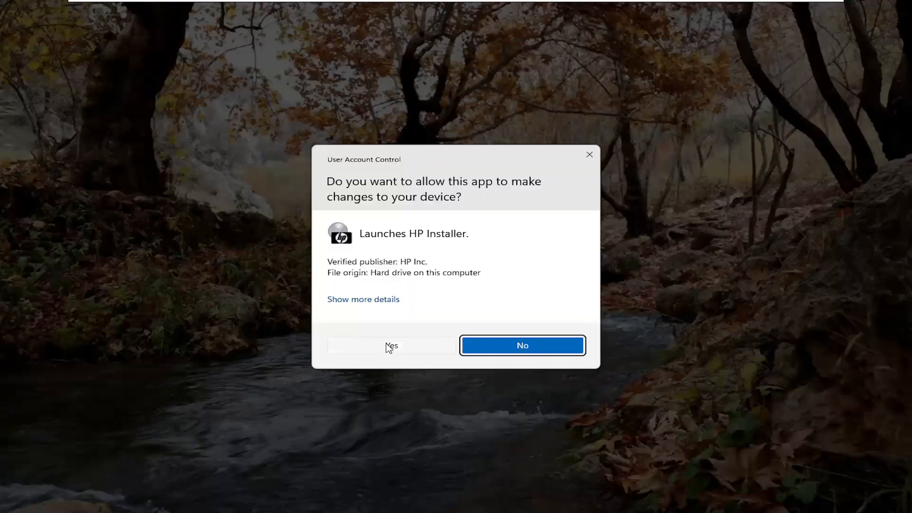
Approve the User Account Control prompt so HP Easy Start launches
{"action": "left_click", "coordinate": [391, 346]}
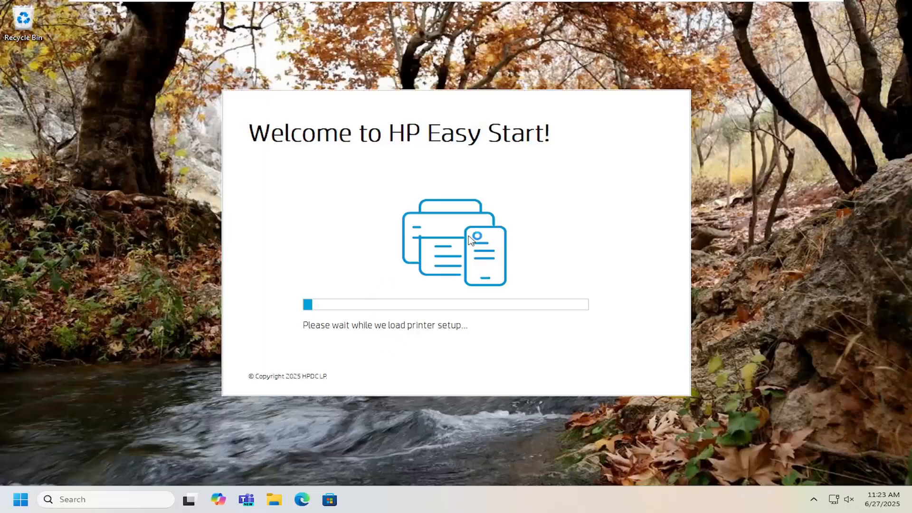